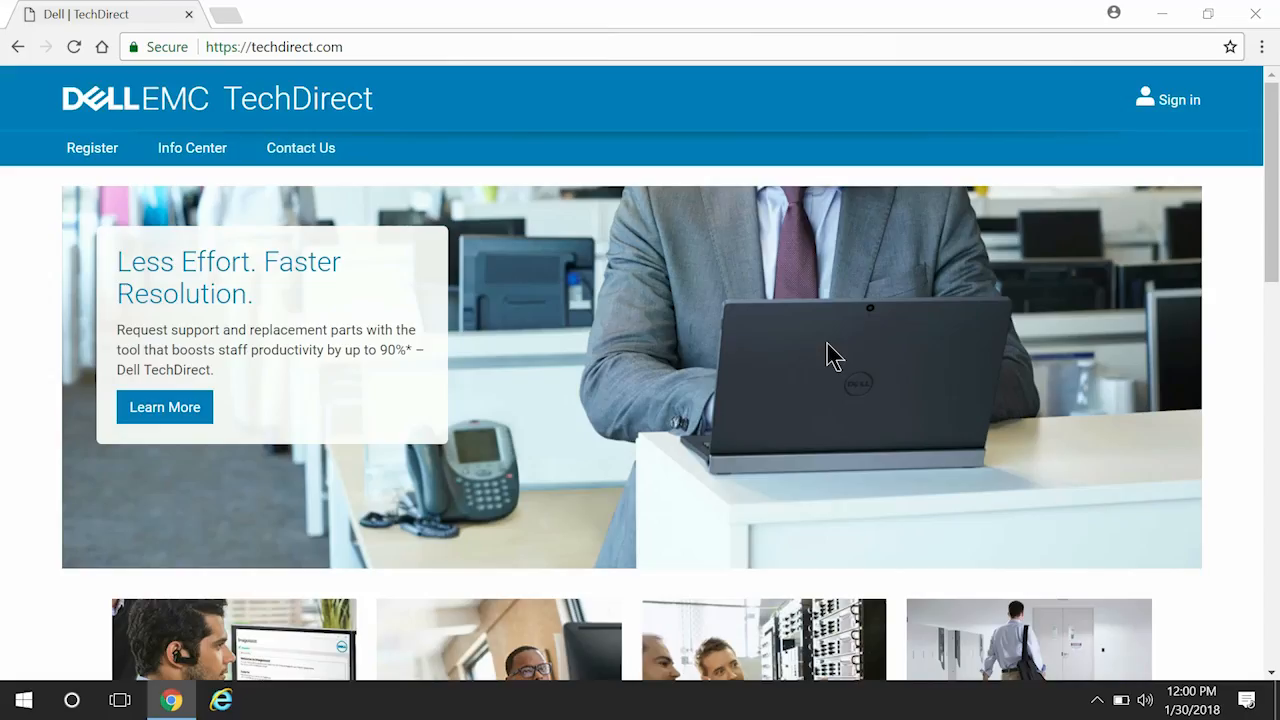
mouse_move(1118, 178)
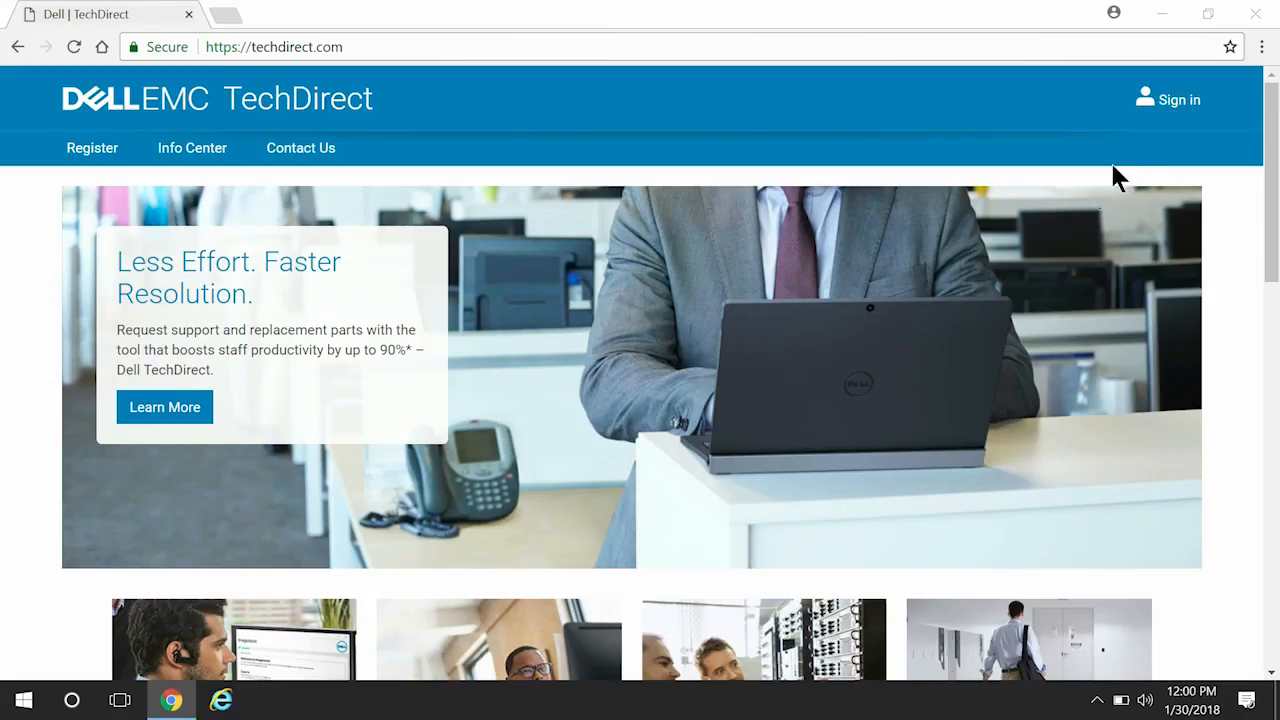
Sign in with the account email and password to reach the TechDirect dashboard.
left_click(1180, 100)
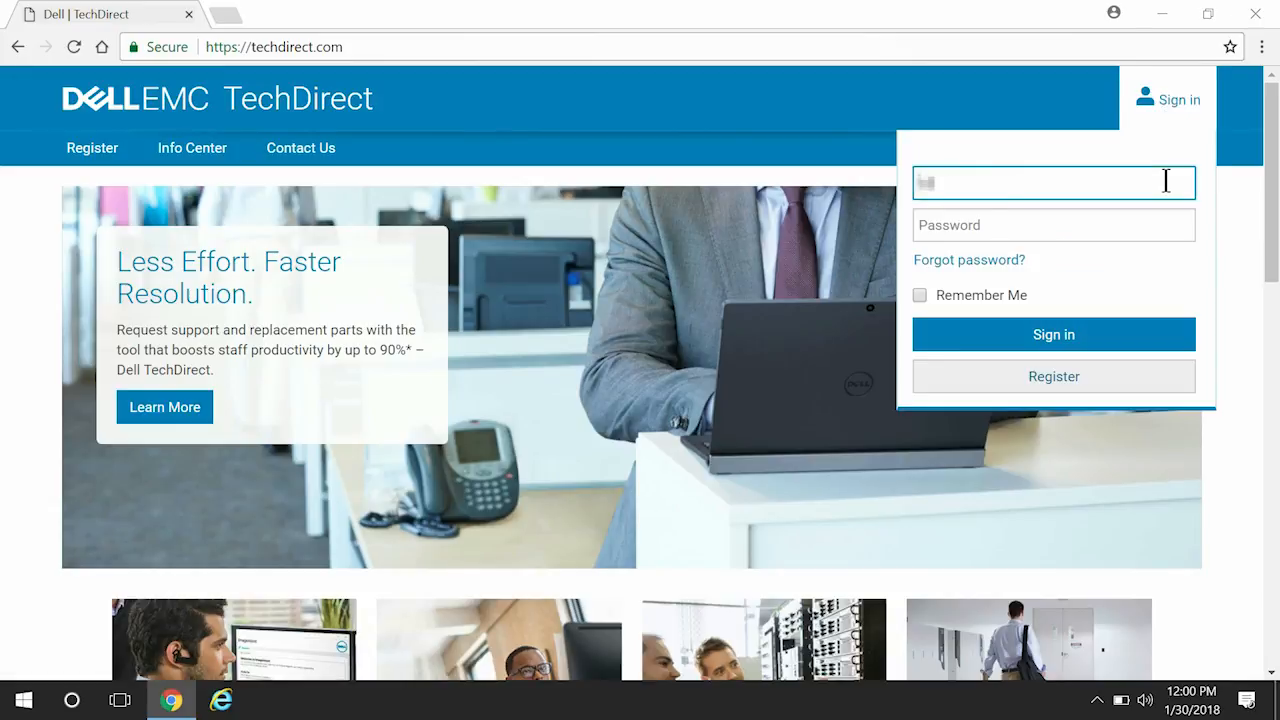
type("••••")
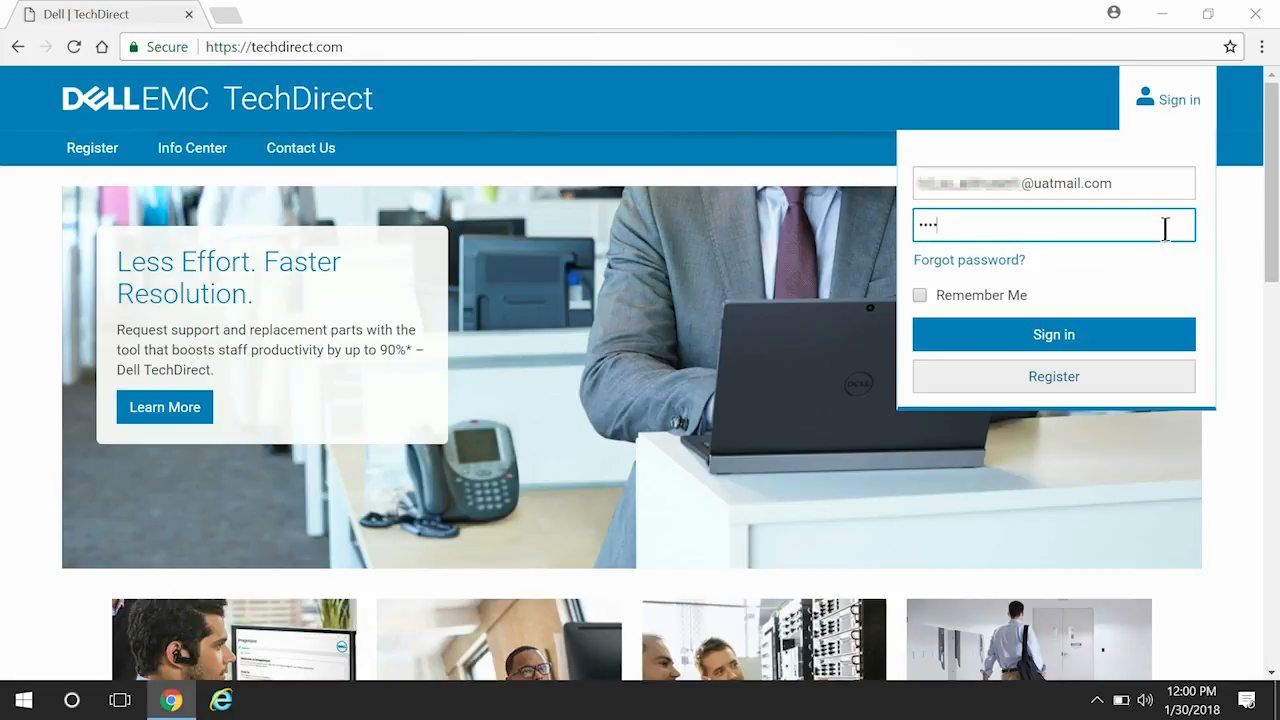
left_click(1052, 334)
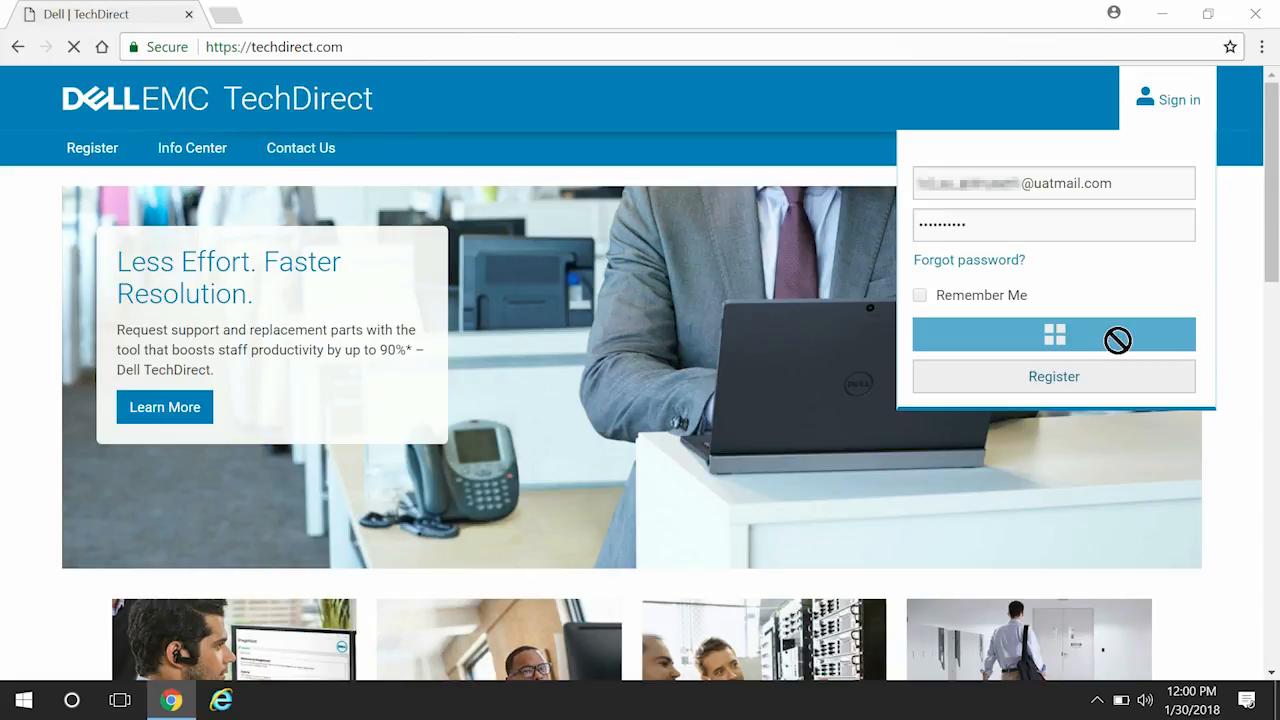
left_click(1052, 334)
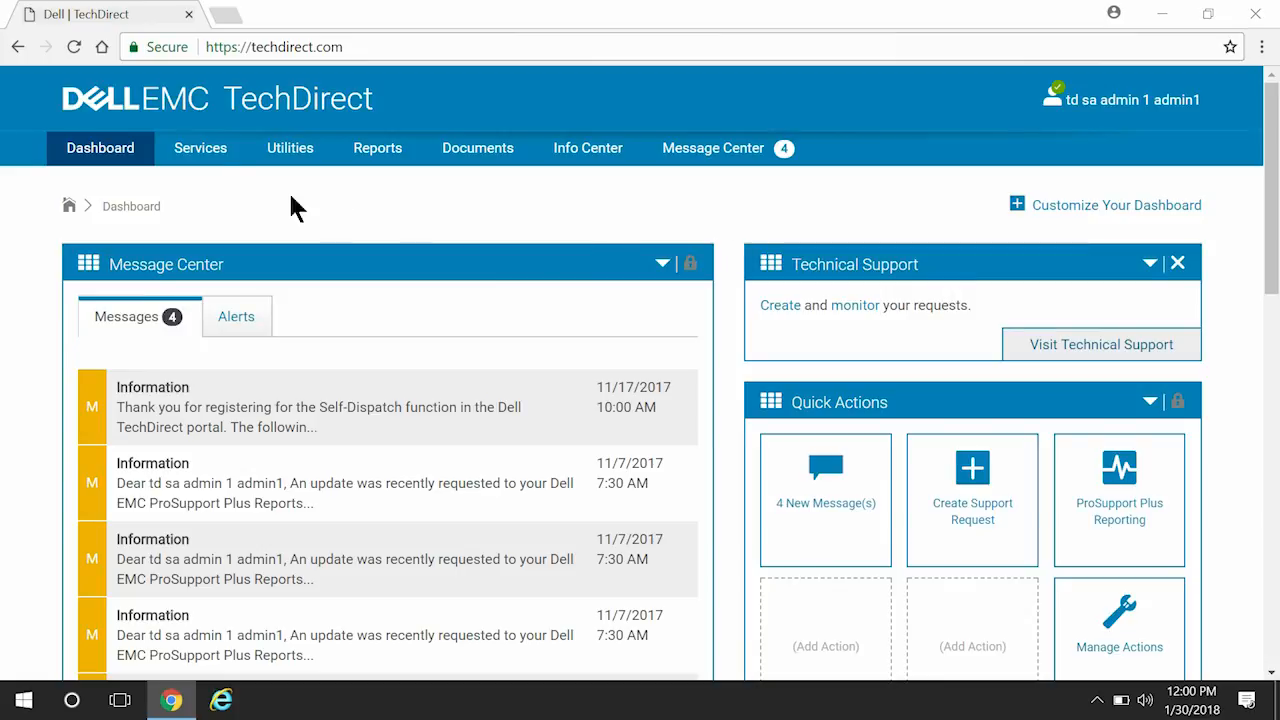
Reach SupportAssist Manage Assets and bring up the Integrate with ServiceNow form.
left_click(200, 148)
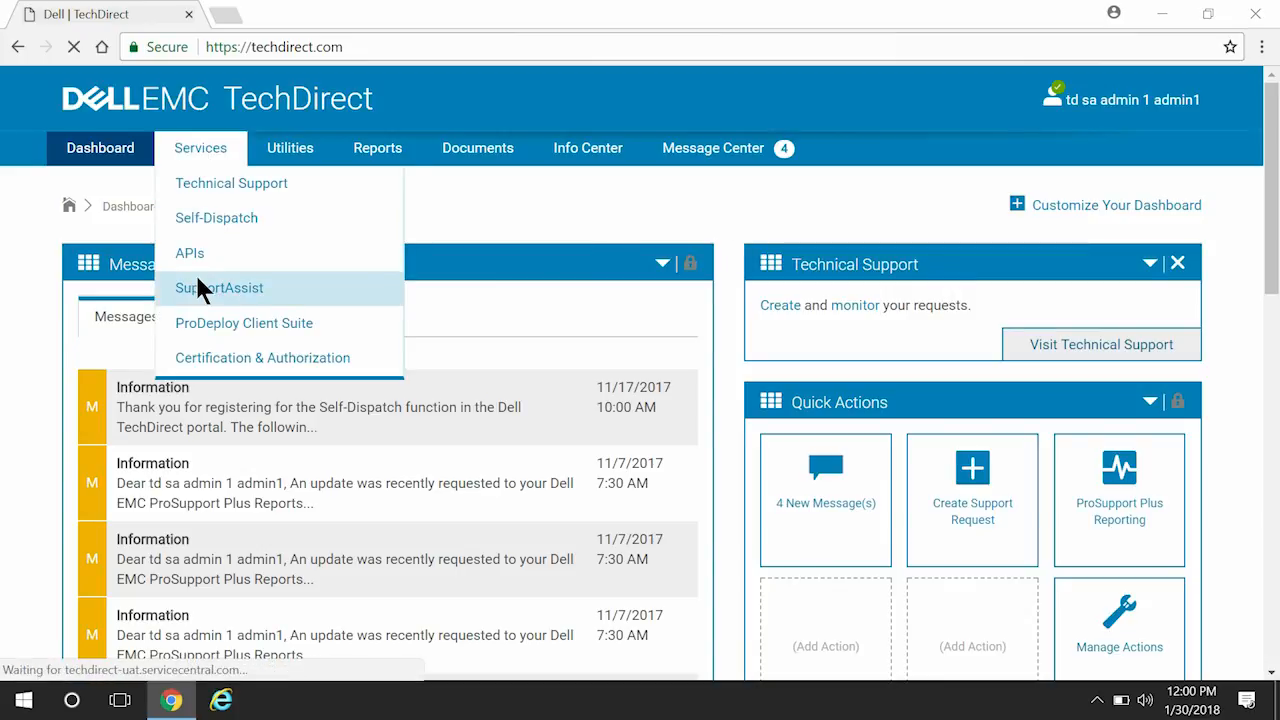
left_click(220, 288)
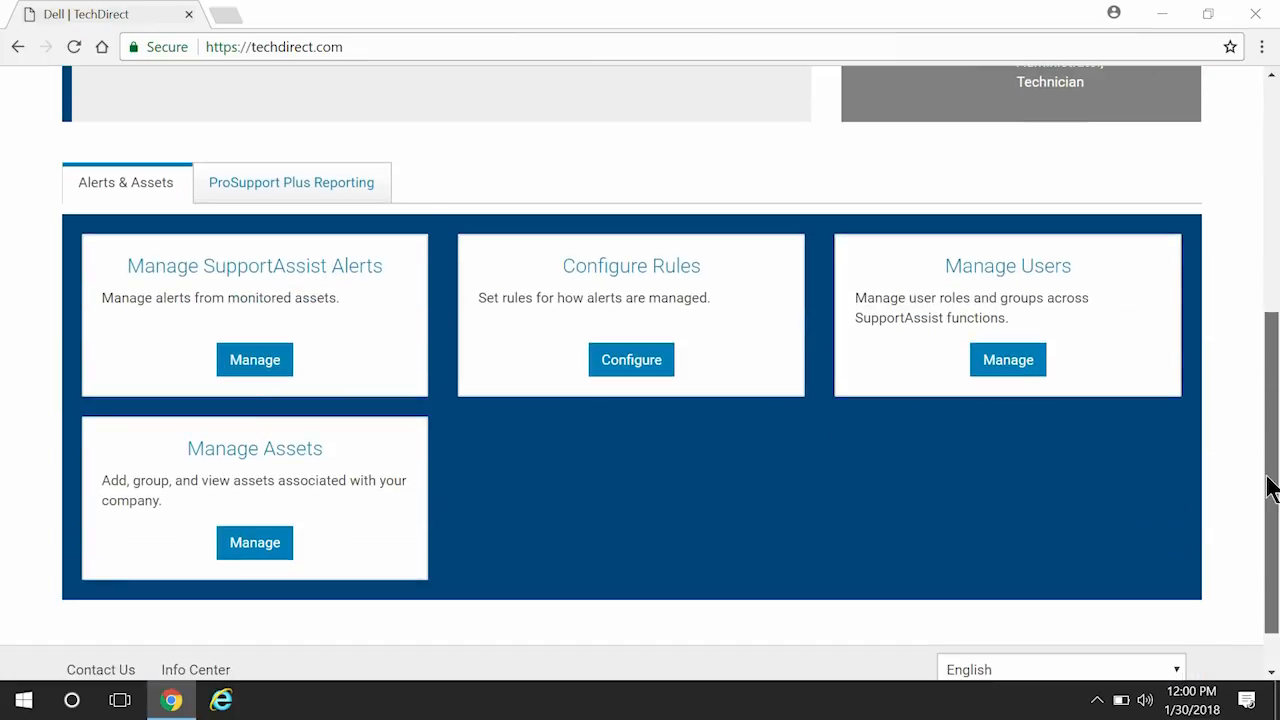
left_click(254, 542)
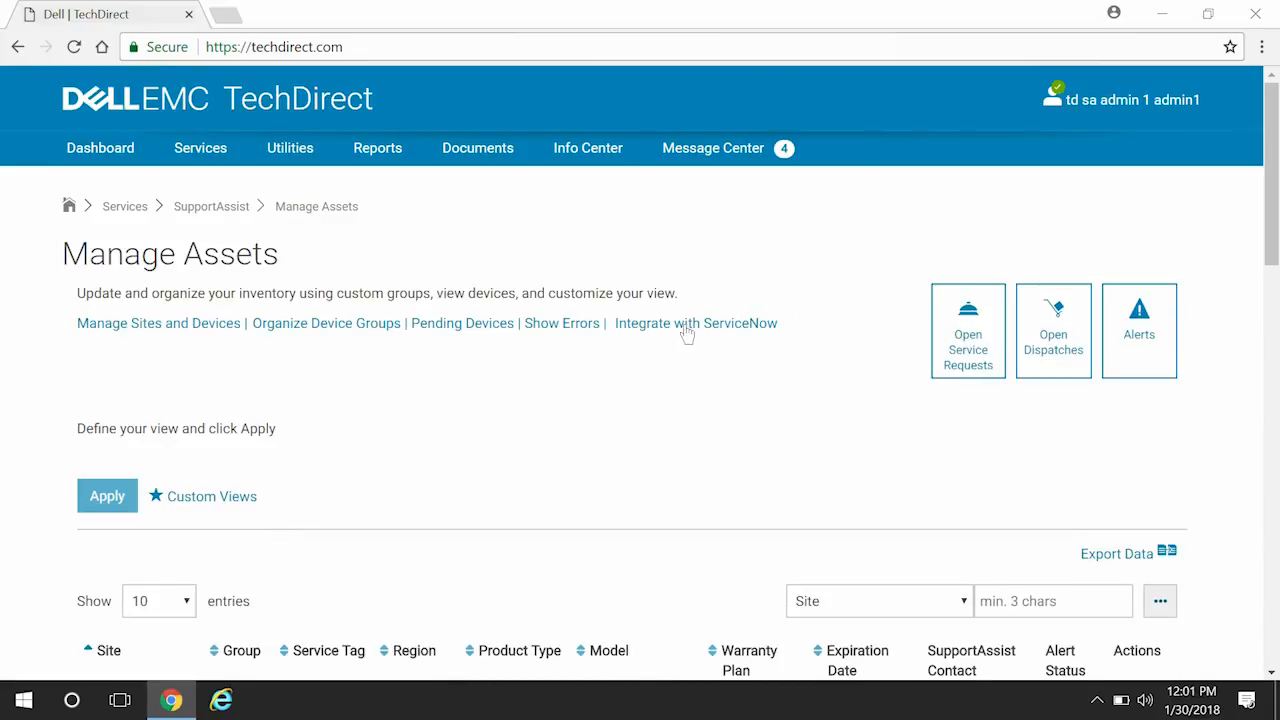
left_click(696, 324)
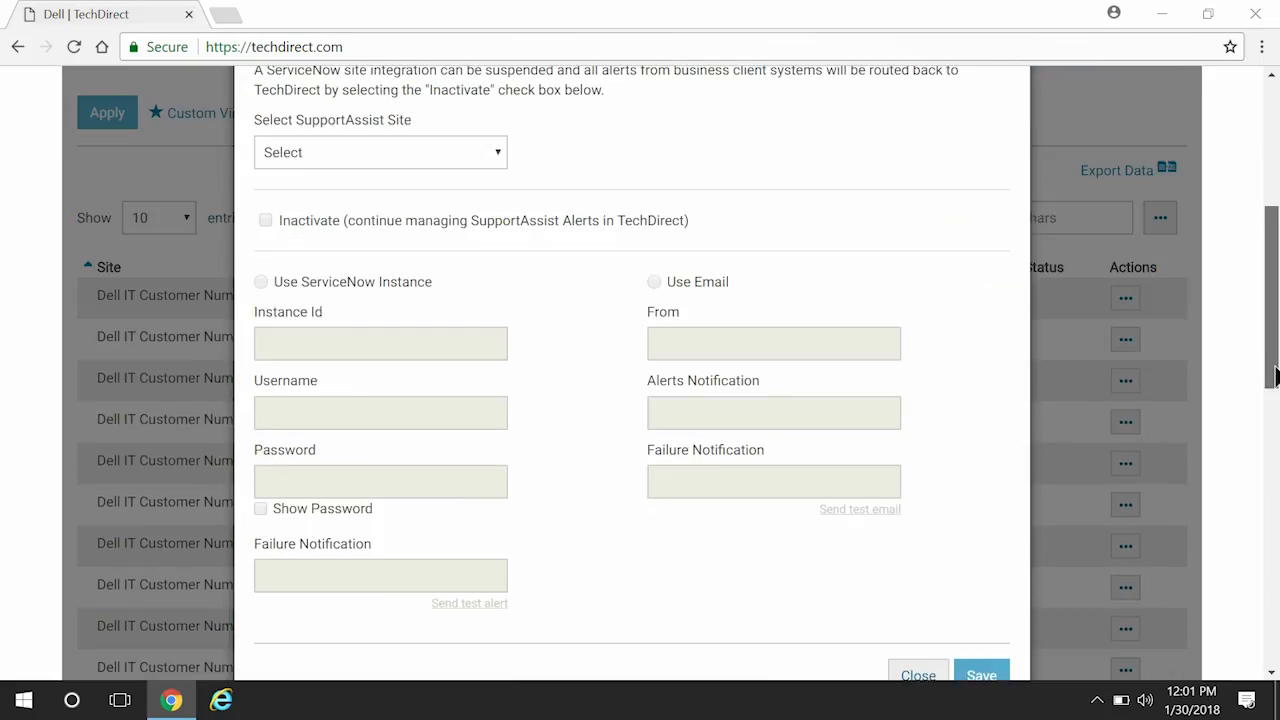
Choose the RB UAT SA COMM 1.1 A00 site to load its ServiceNow integration details.
scroll("down", 3)
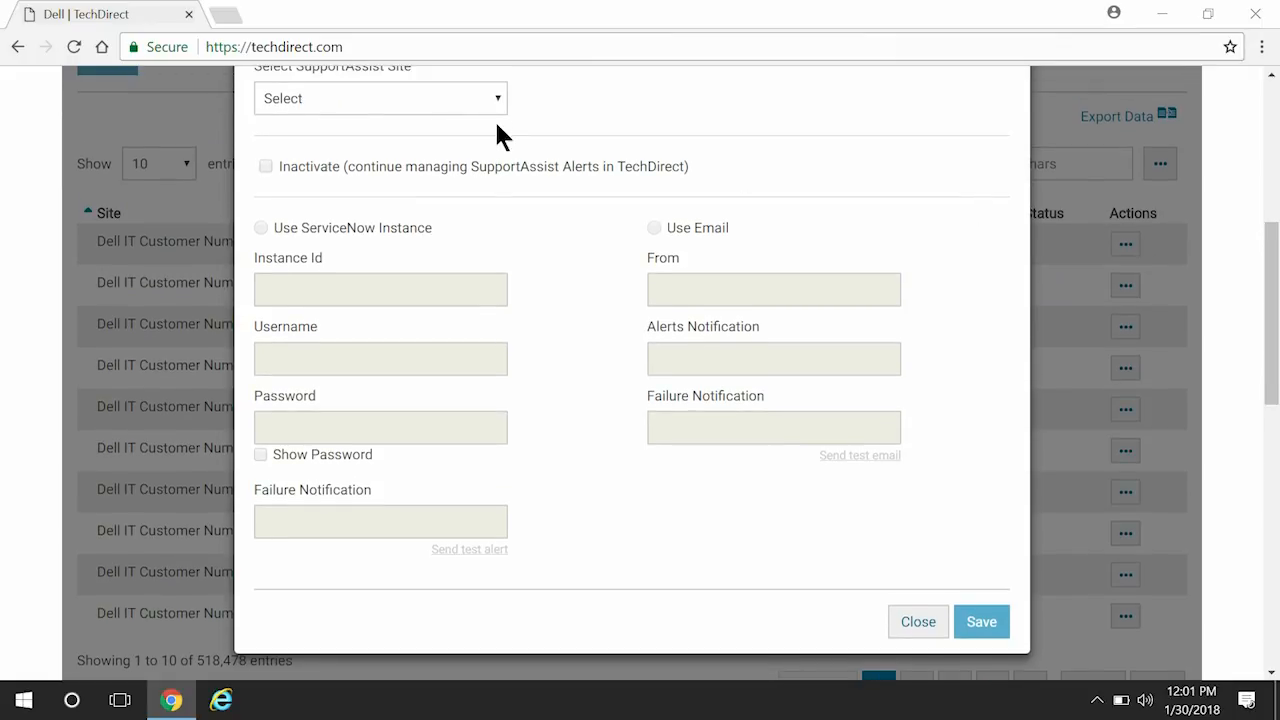
left_click(380, 98)
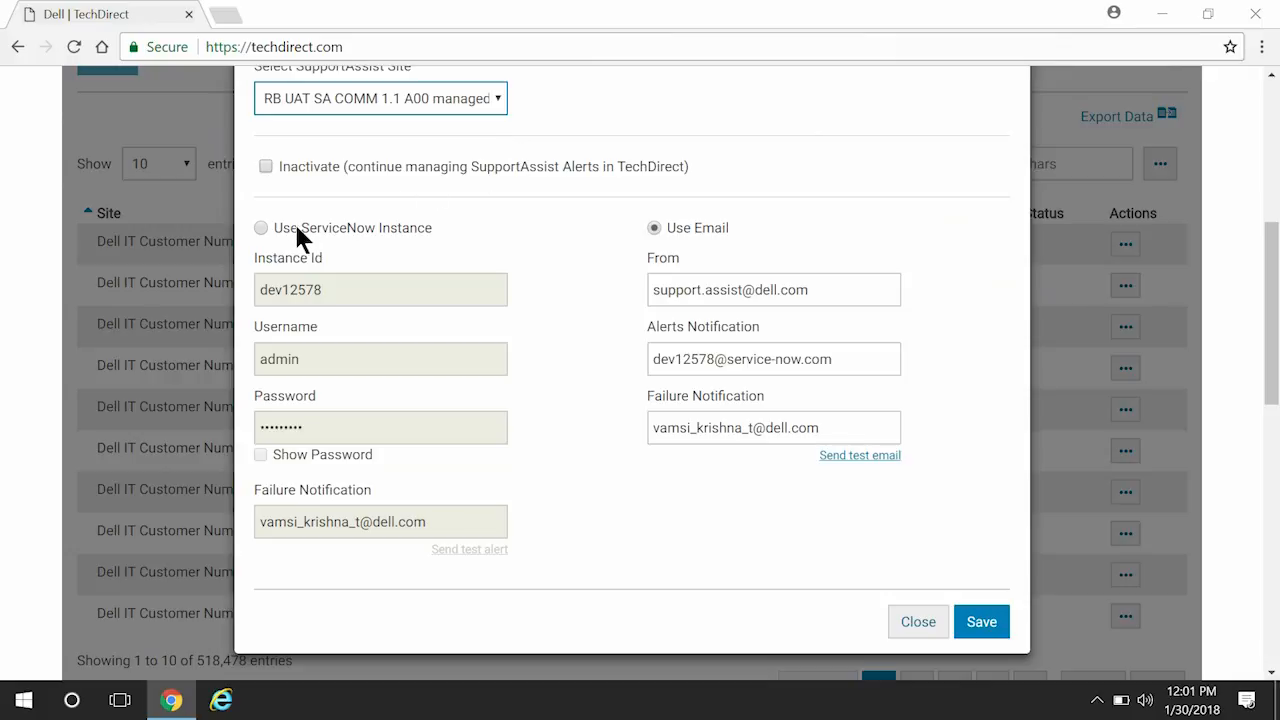
Route alerts via Use ServiceNow Instance, confirm the test alert succeeds, and save.
left_click(260, 228)
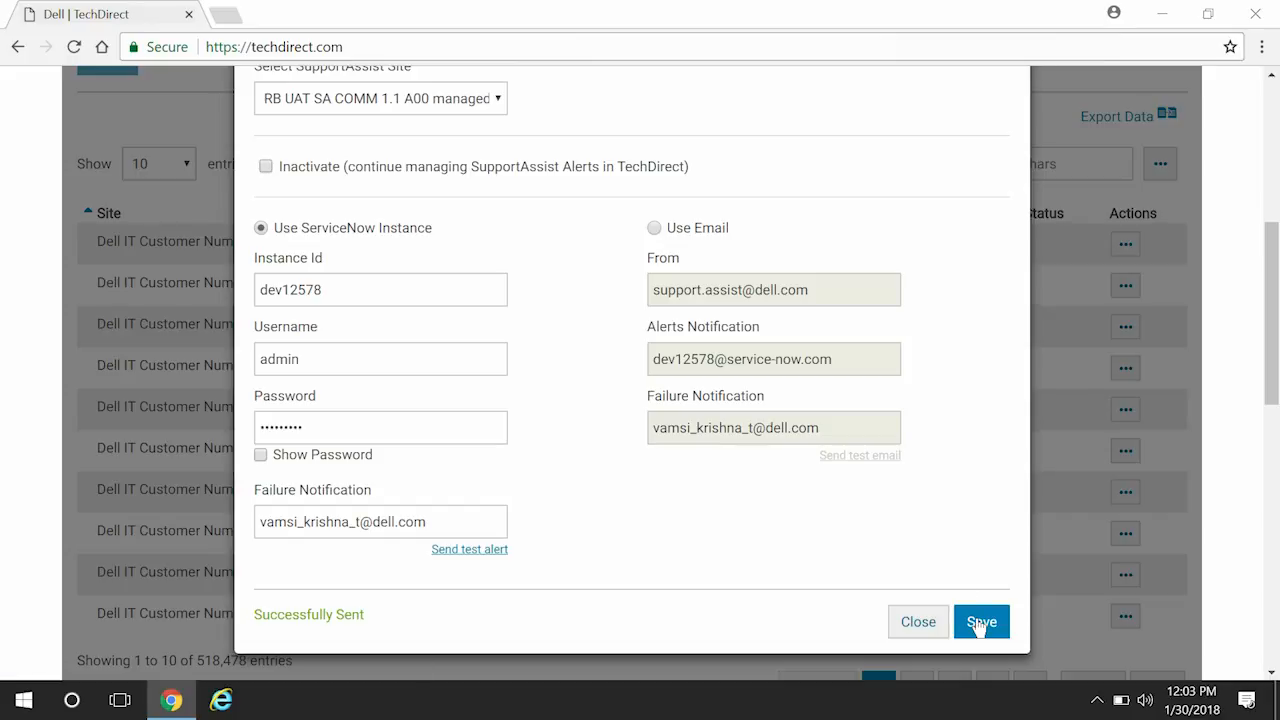
left_click(982, 620)
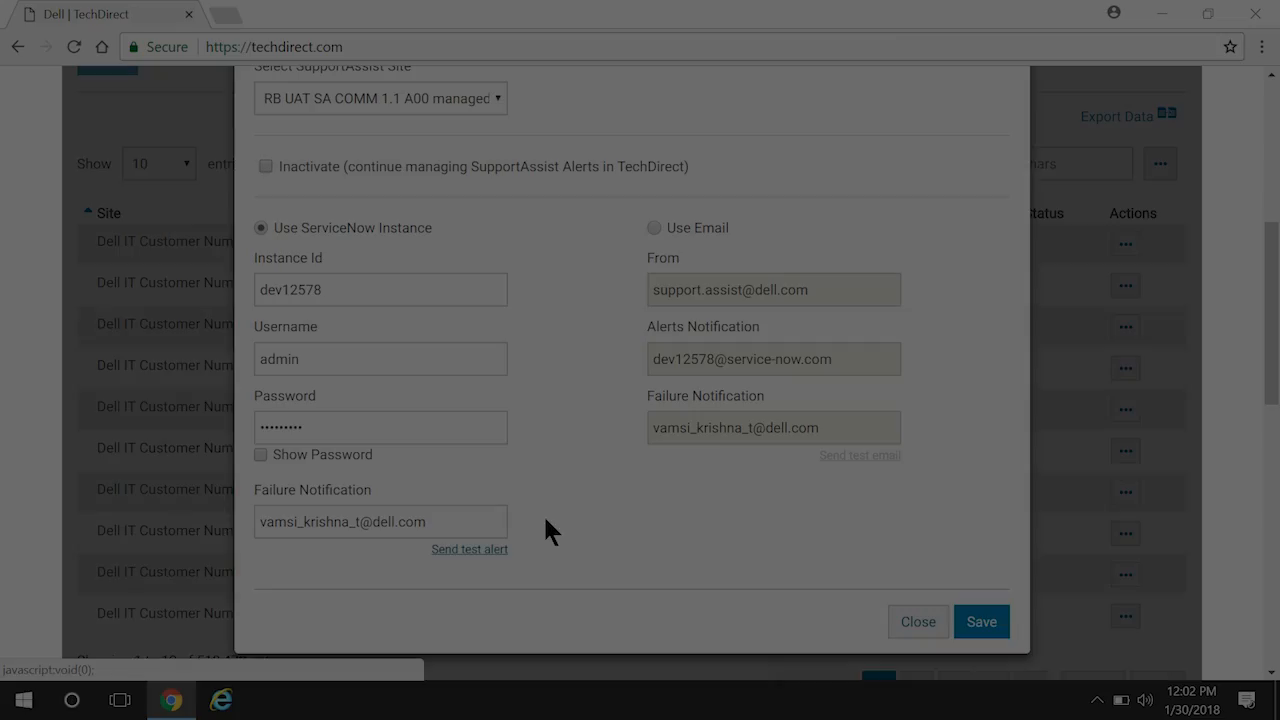
mouse_move(652, 238)
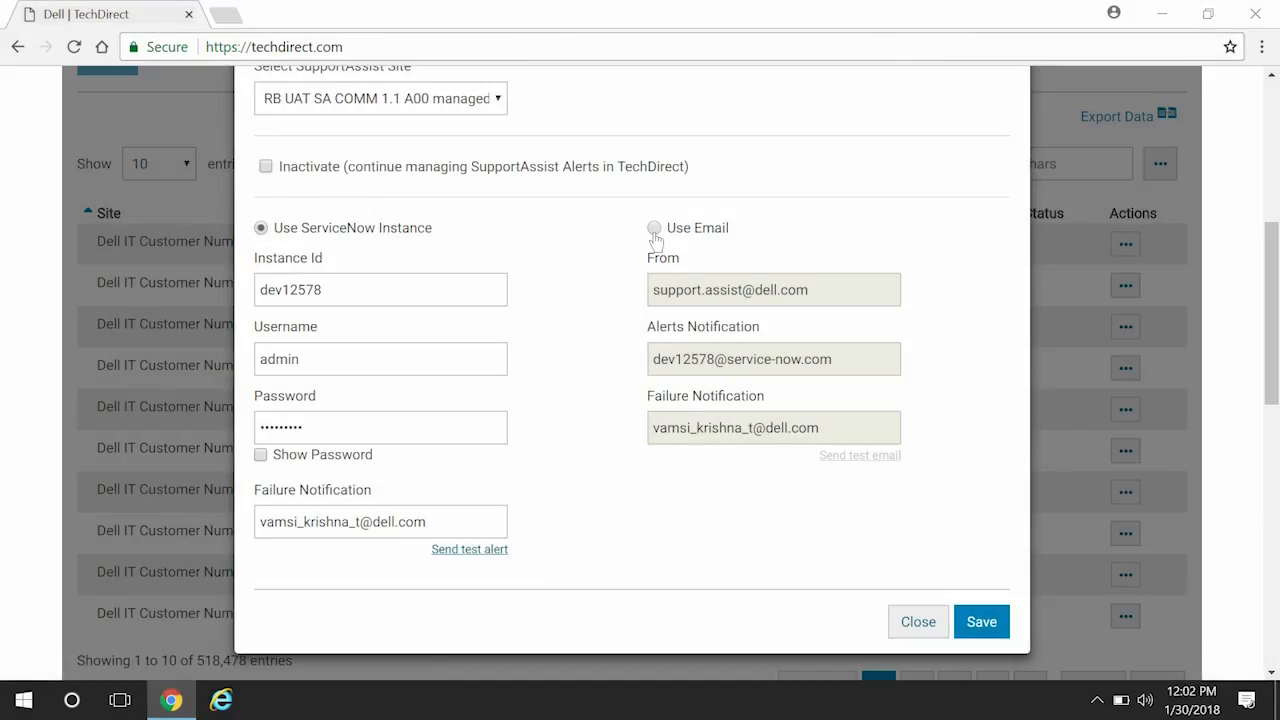
Switch alert delivery to Use Email, confirm the test email succeeds, and save.
left_click(654, 228)
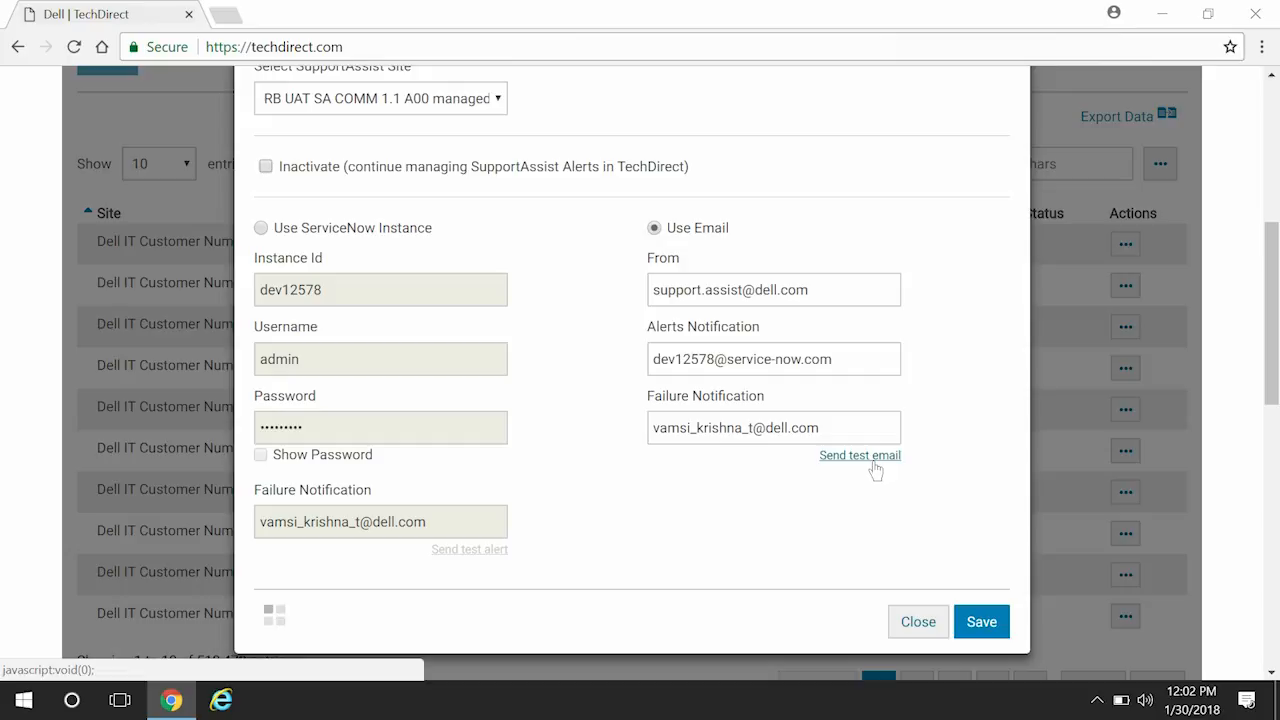
left_click(860, 456)
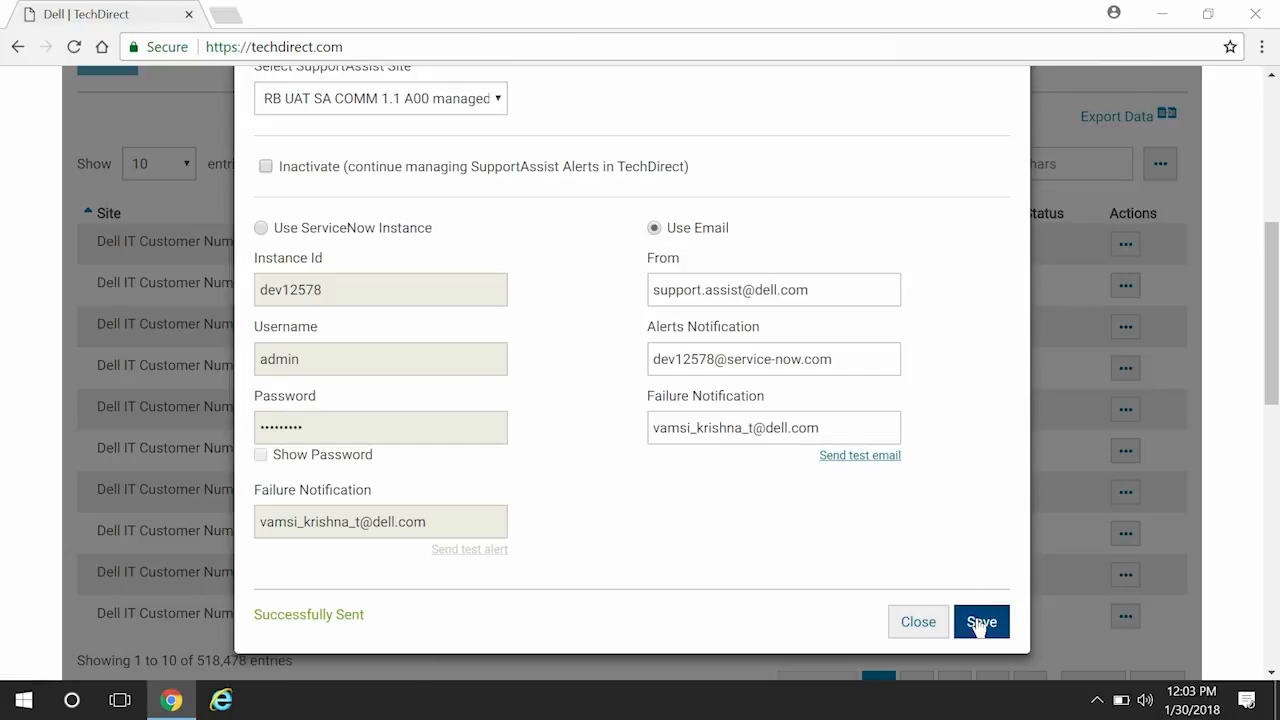
left_click(980, 620)
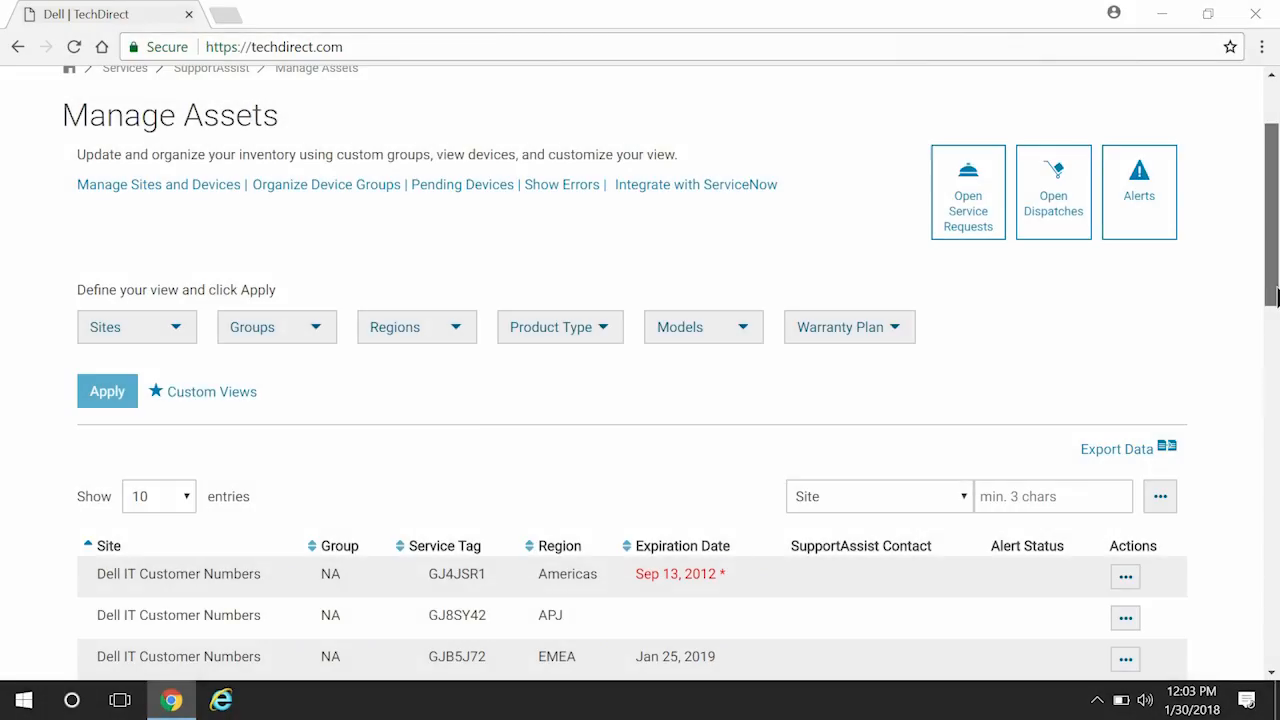
mouse_move(888, 292)
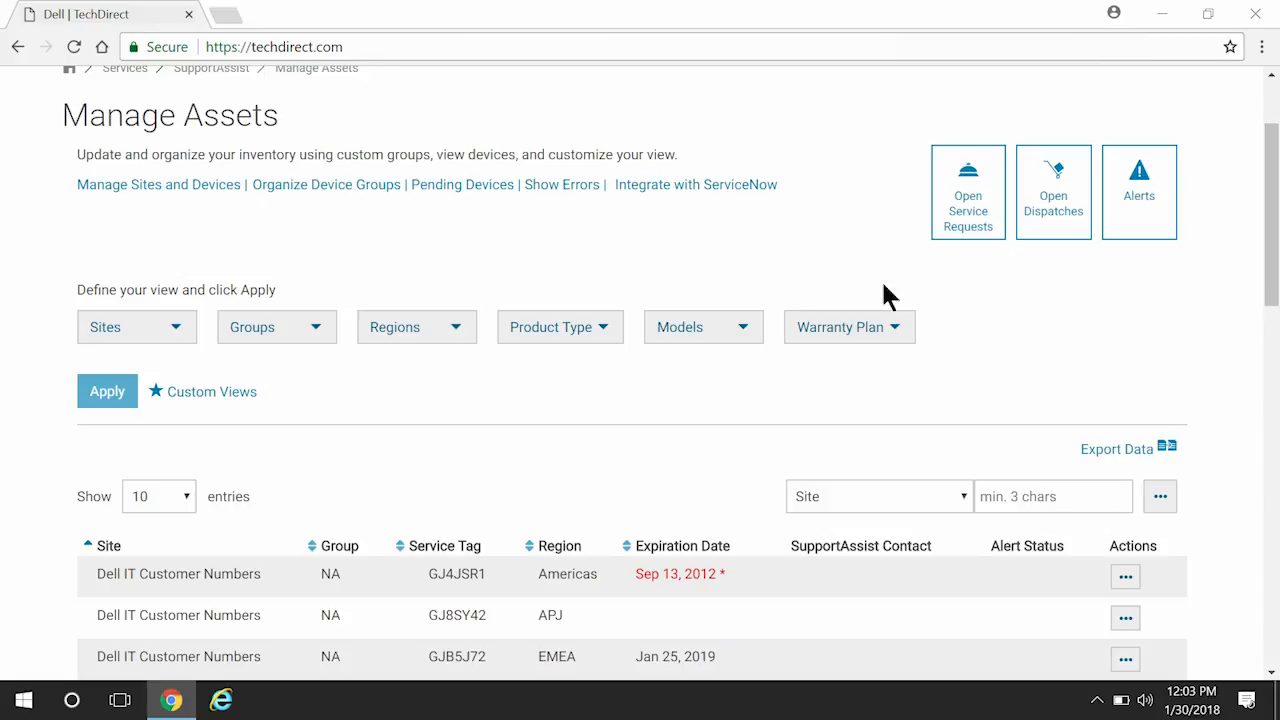
mouse_move(712, 196)
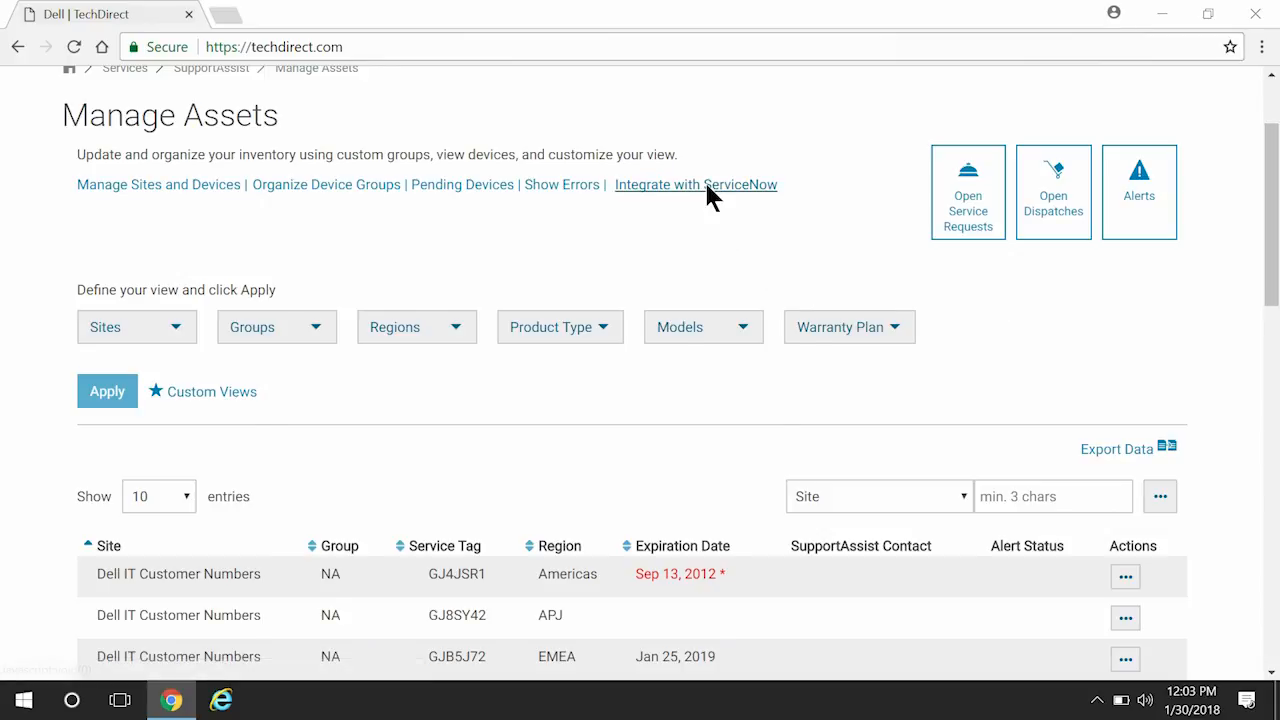
Reopen the ServiceNow integration, choose the RB UAT SA COMM site and tick Inactivate.
left_click(696, 184)
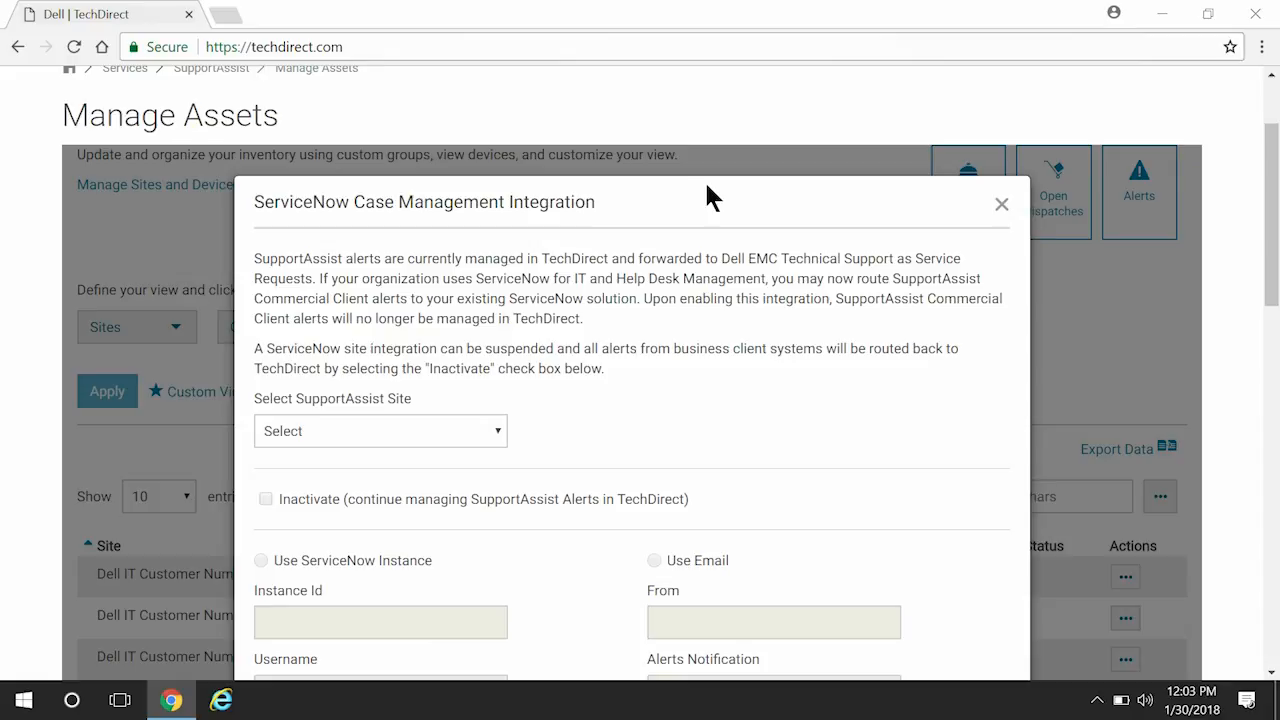
left_click(380, 432)
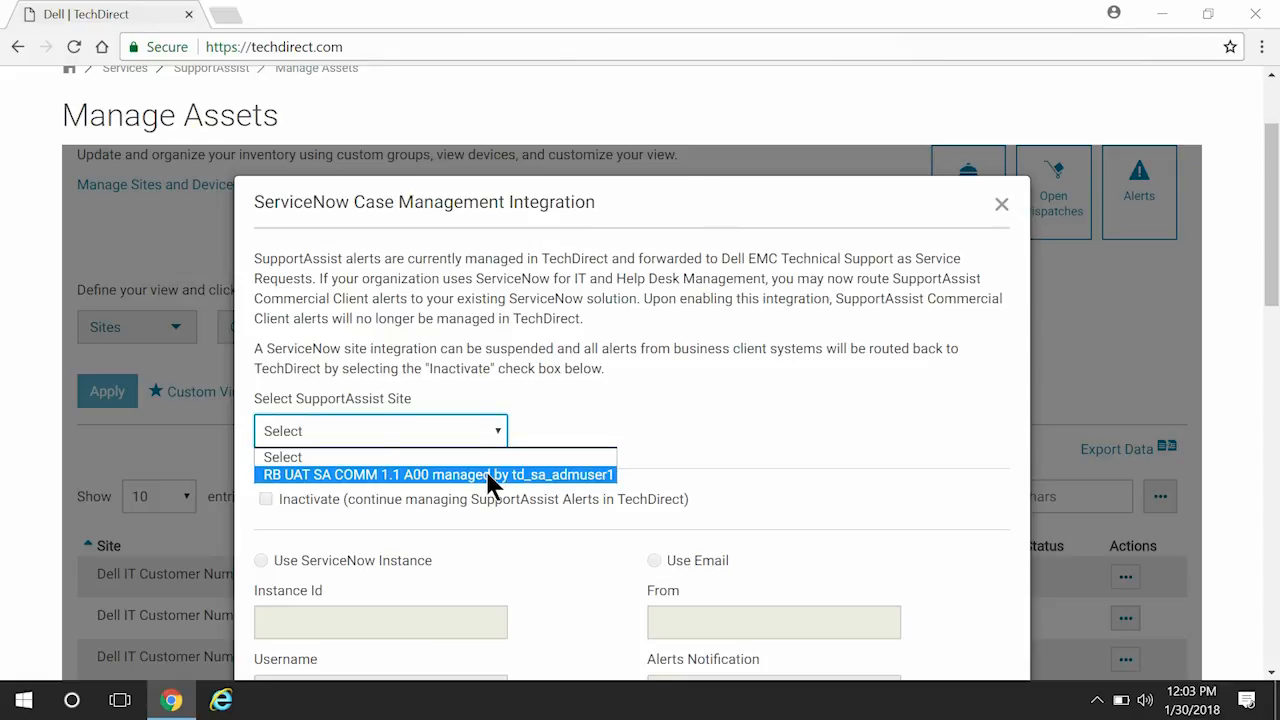
left_click(436, 474)
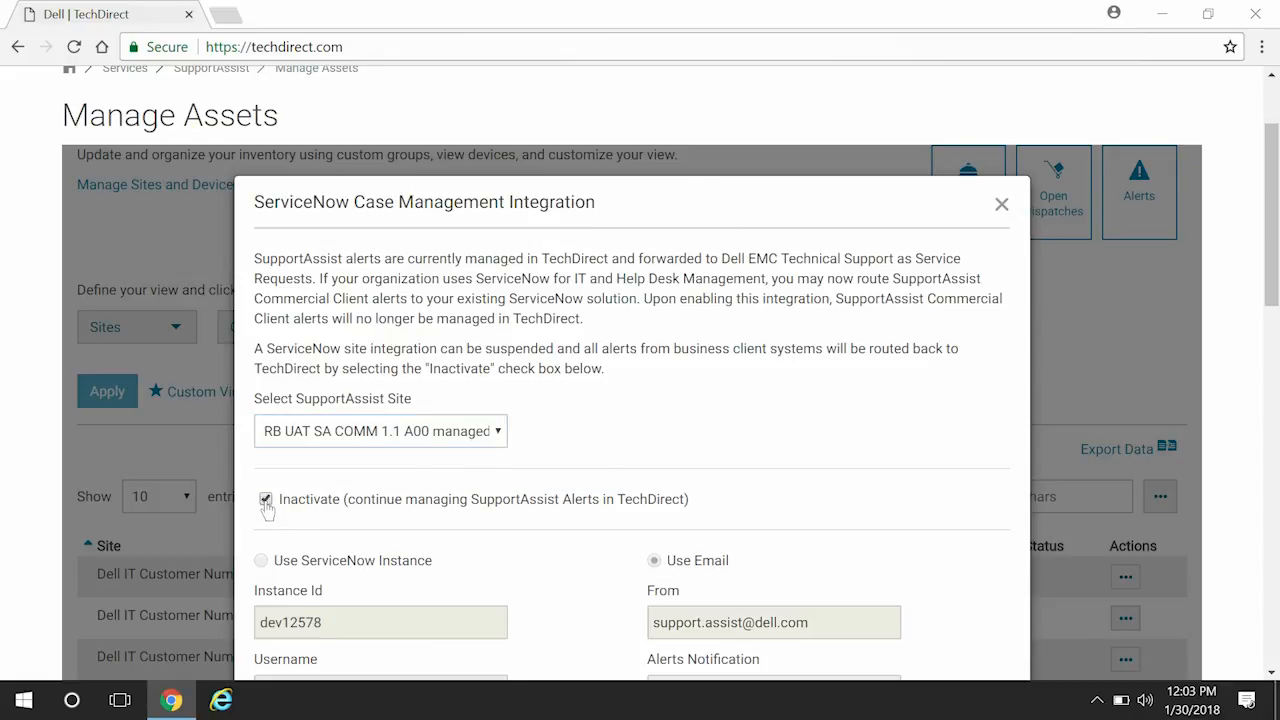